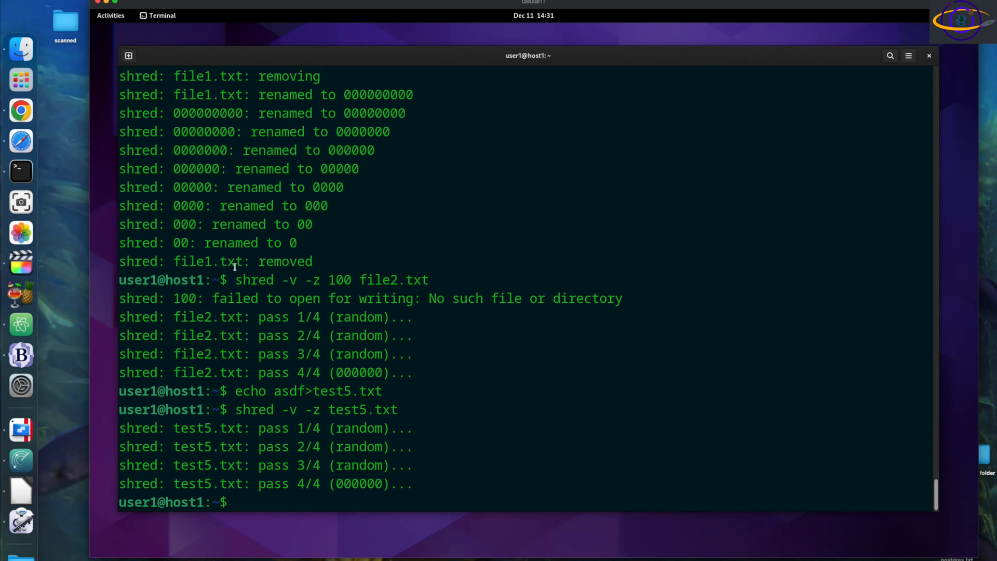
Reveal the GNOME Activities overview showing the terminal with the shred results
drag(528, 55, 458, 114)
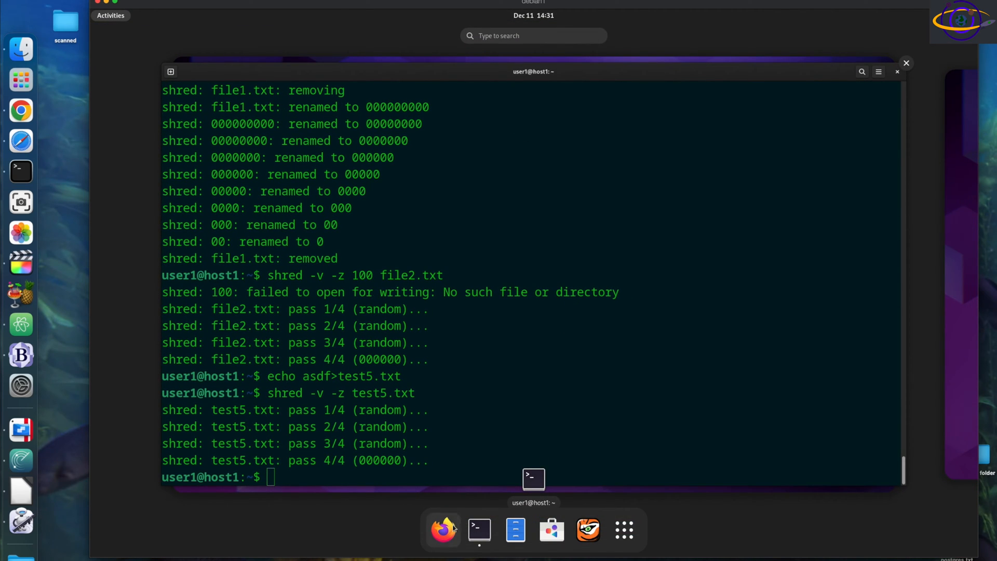
mouse_move(627, 544)
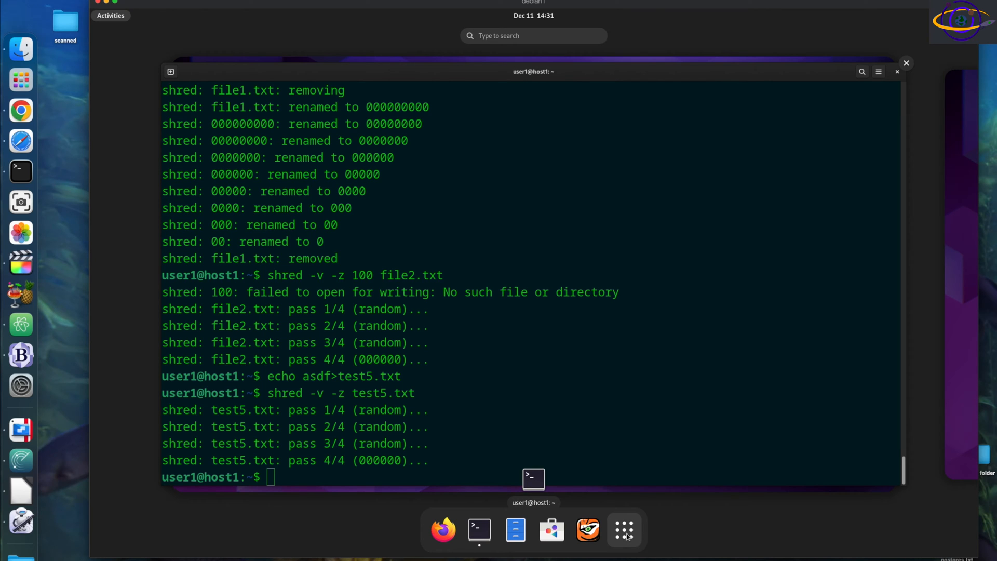
Move from the app grid to an empty second workspace
click(624, 529)
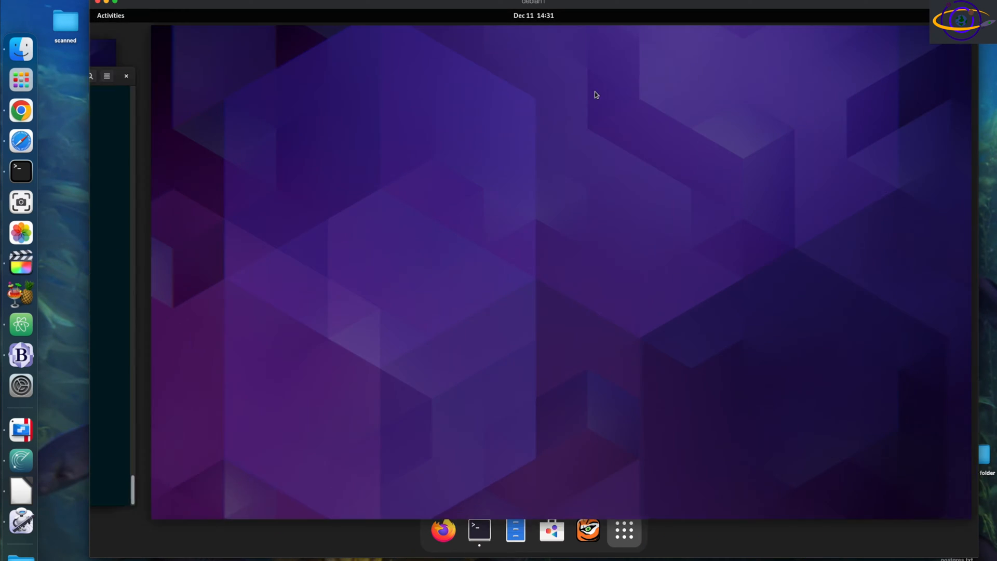
Launch Files and browse into the empty Pictures folder
click(110, 16)
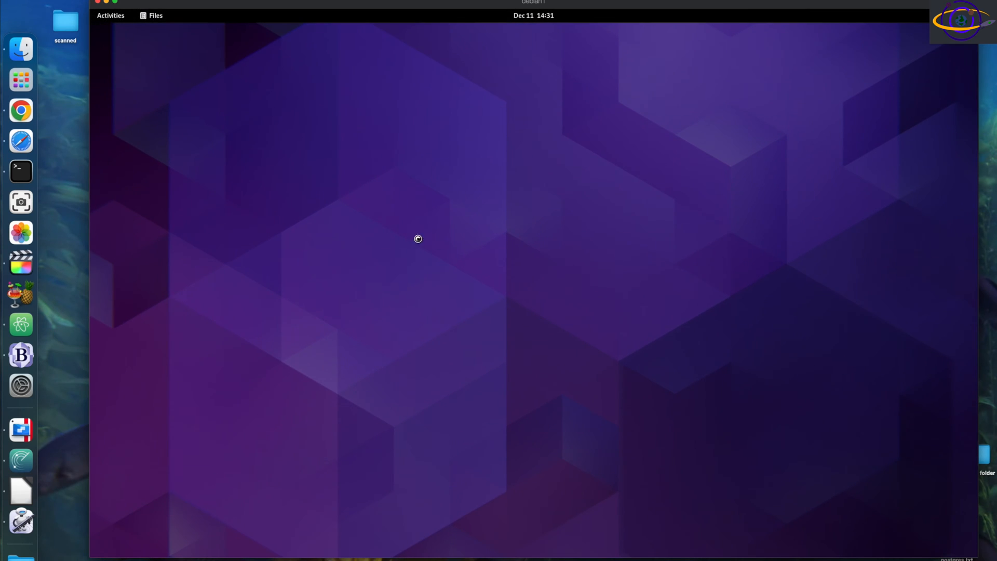
mouse_move(548, 327)
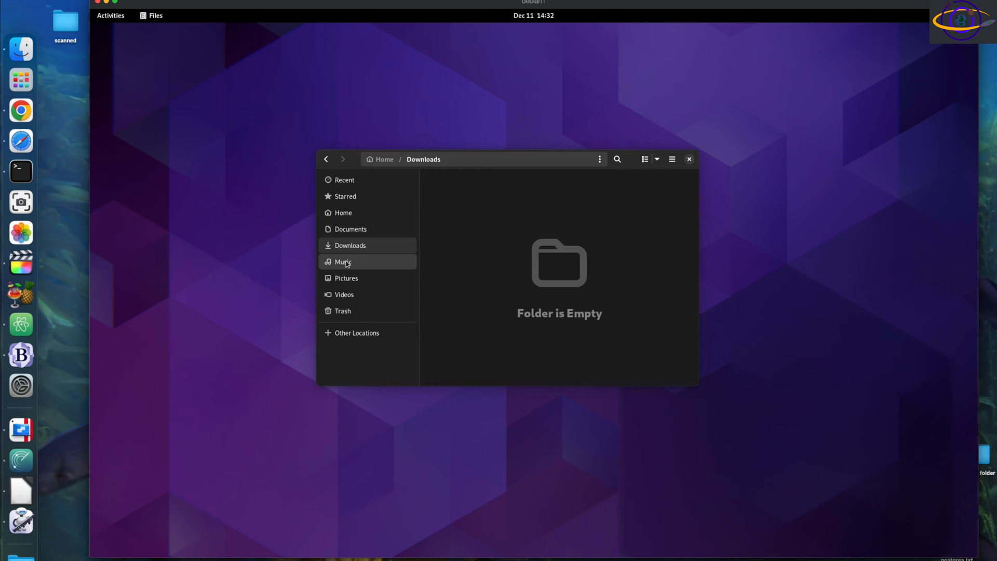
click(345, 278)
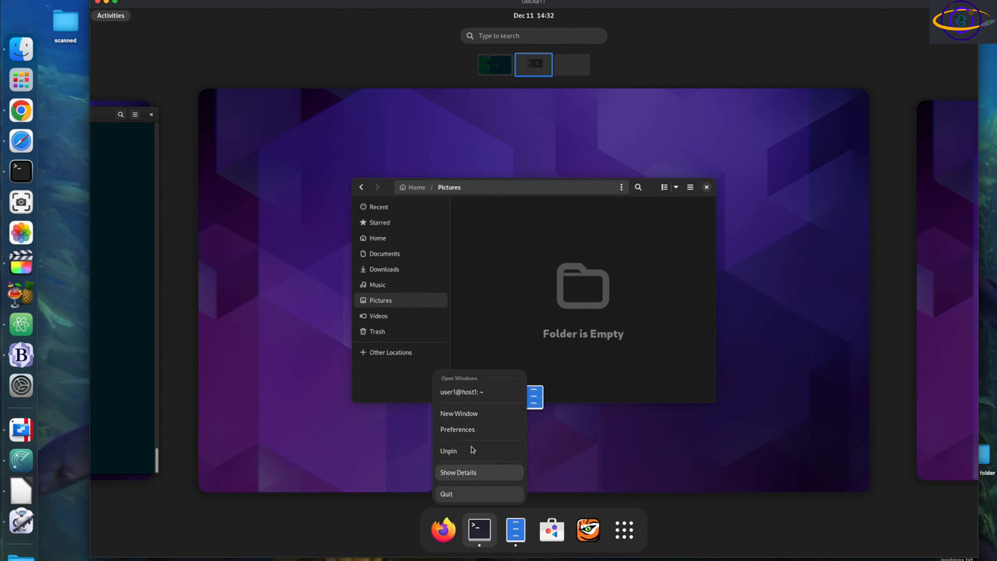
Start a fresh Terminal window beside Files and launch Firefox ESR from the dash
click(461, 393)
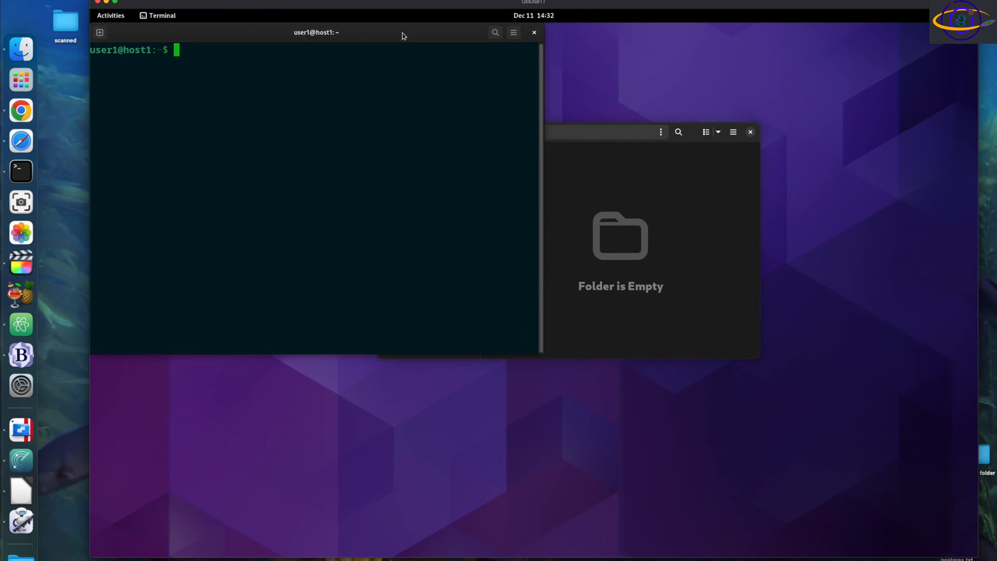
click(110, 16)
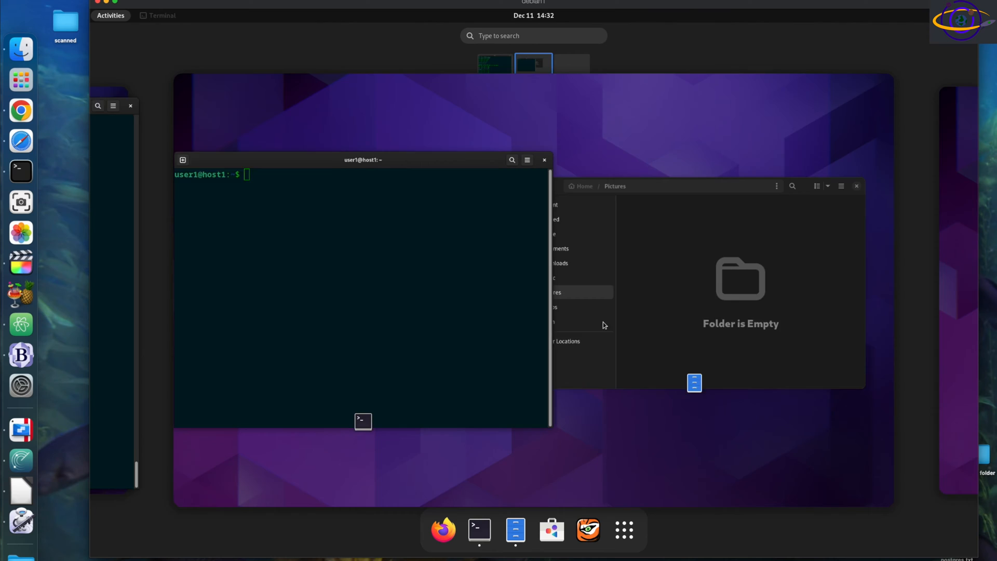
click(442, 531)
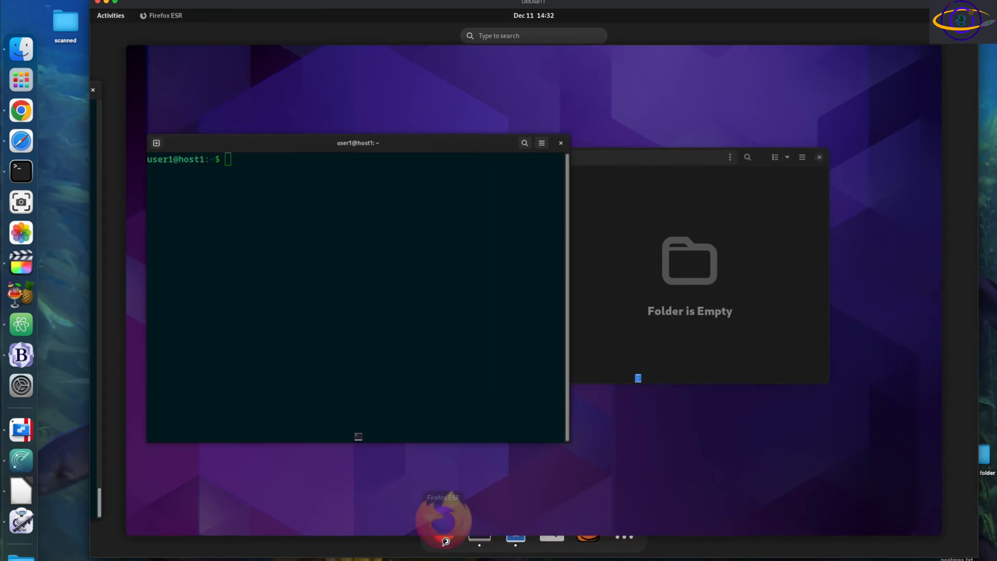
Load youtube.com in Firefox, then return to the original terminal with the shred output
click(443, 527)
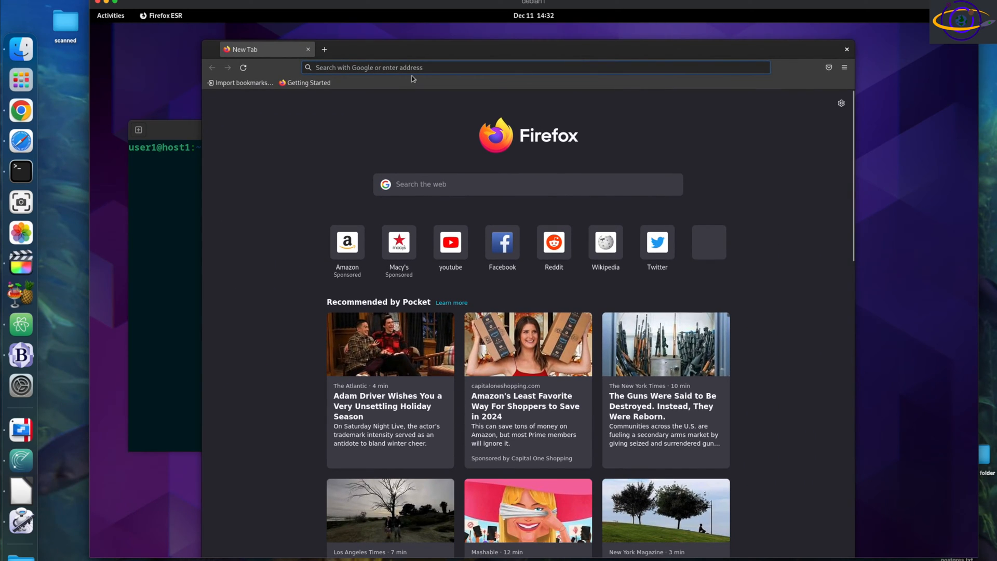
text(youtube.com)
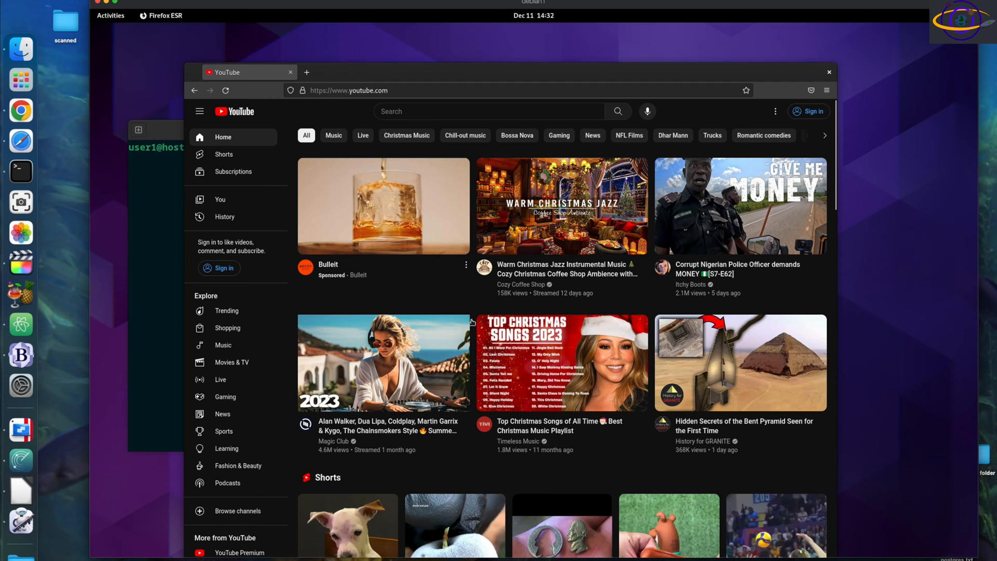
click(383, 206)
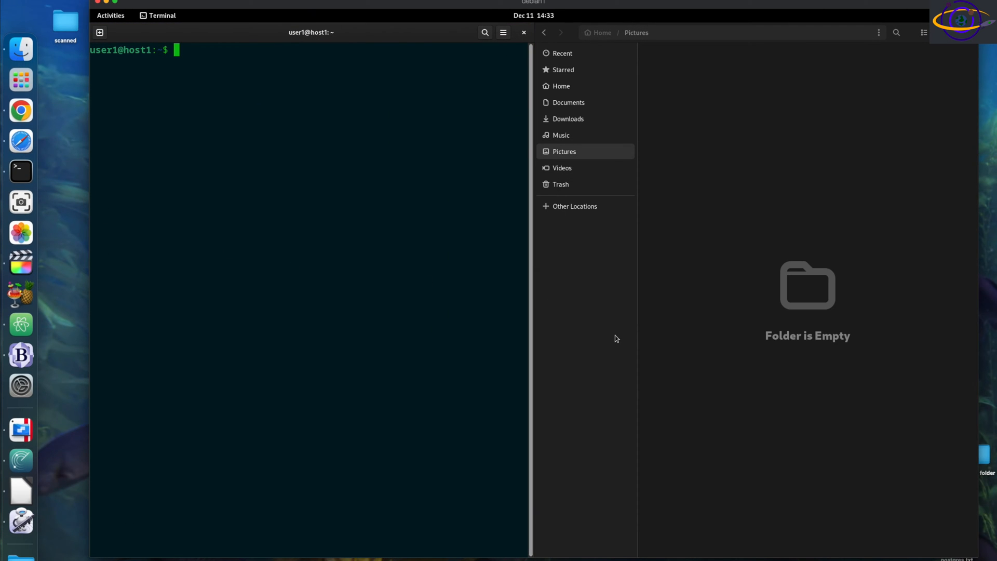
click(110, 15)
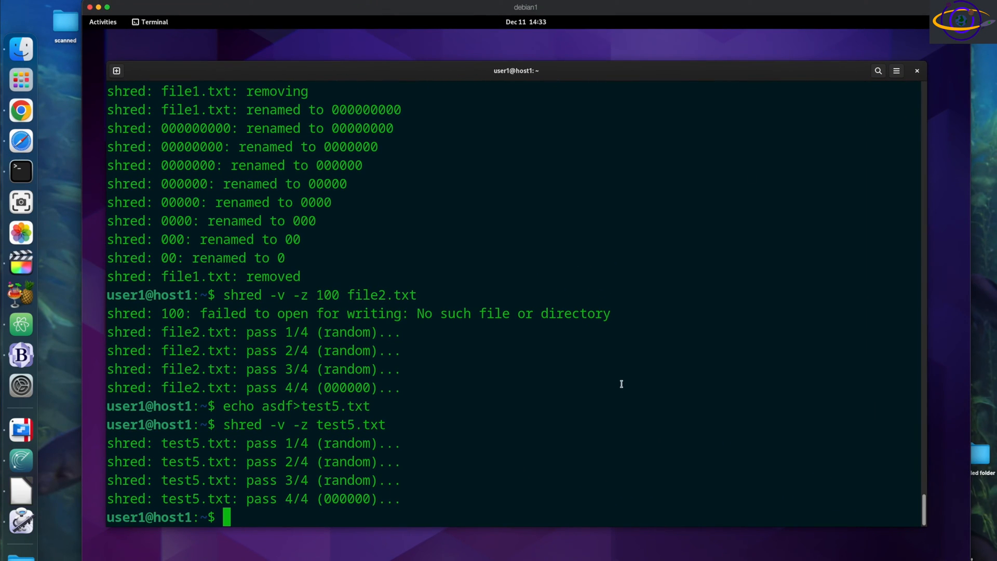
click(101, 22)
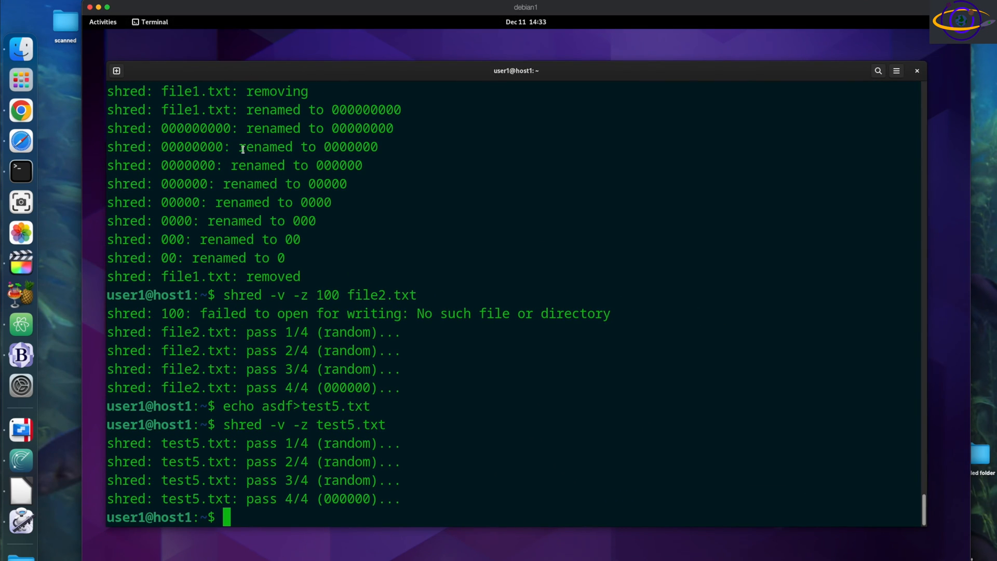
mouse_move(223, 425)
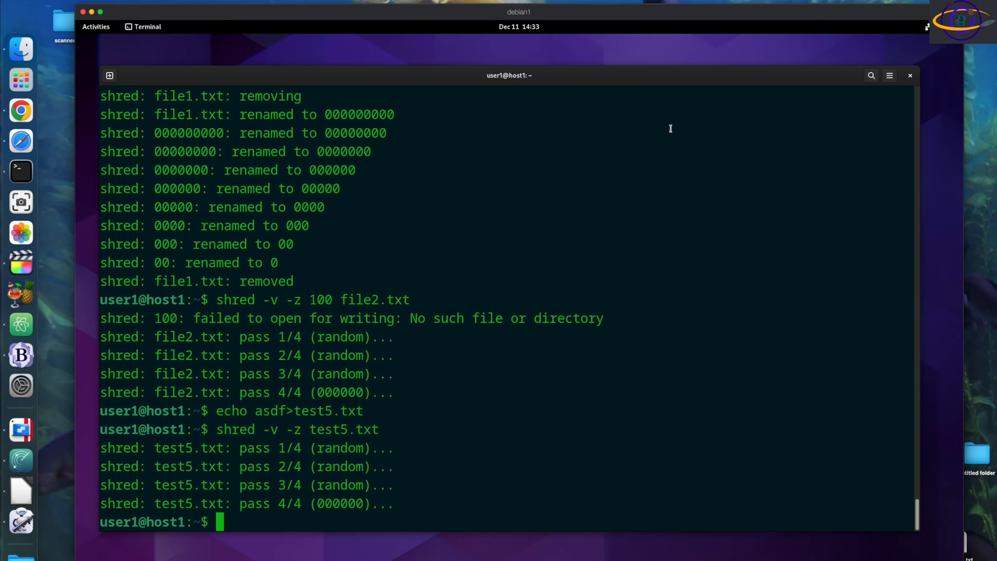
mouse_move(666, 225)
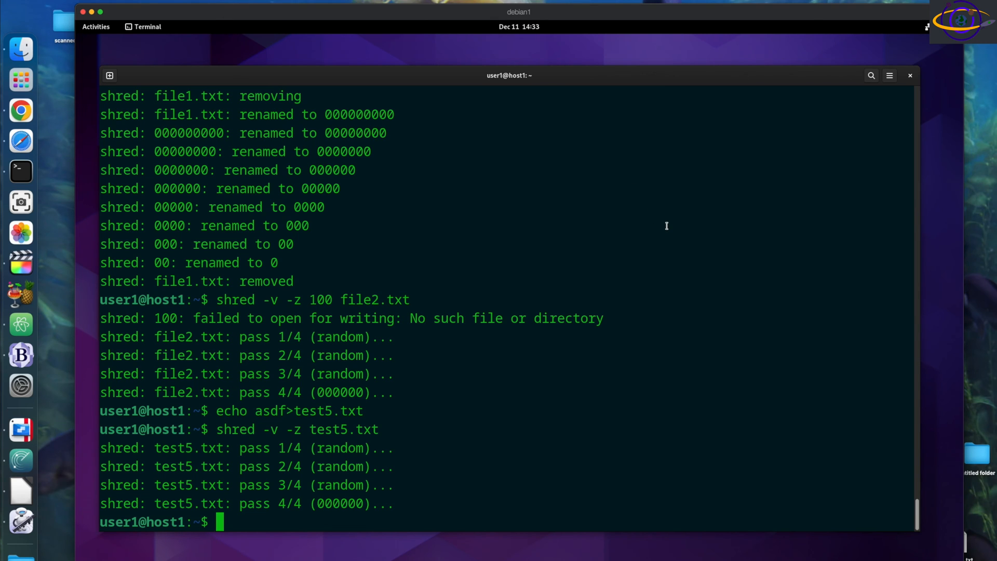